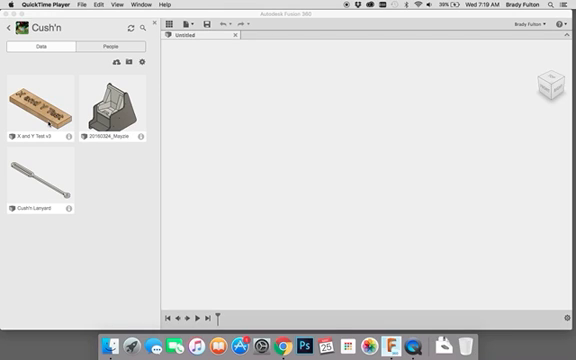
pyautogui.moveTo(90, 160)
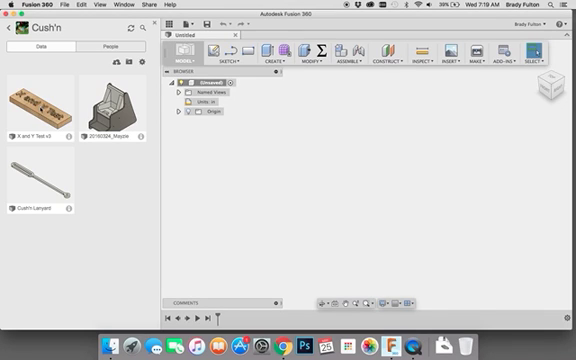
# Open the X and Y Test v3 design from the Cush'n project's Data Panel.
pyautogui.doubleClick(40, 97)
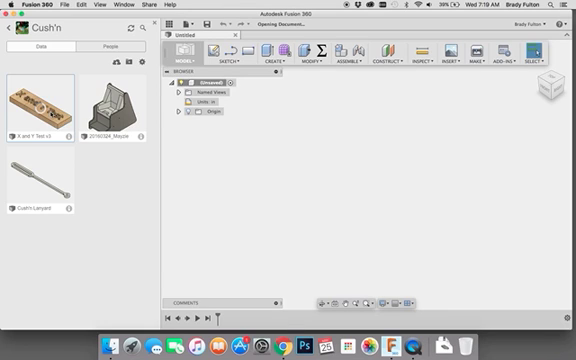
# Open X and Y Test v3 and expand the Origin folder to show planes and axes.
pyautogui.doubleClick(42, 108)
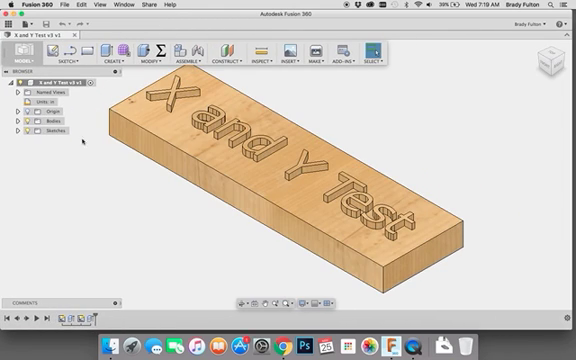
pyautogui.click(15, 121)
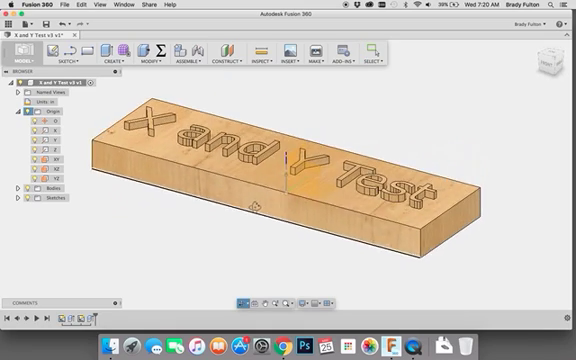
# In CAM, orbit to the top view and open the 2x4 Stock WCS orientation choices.
pyautogui.click(30, 60)
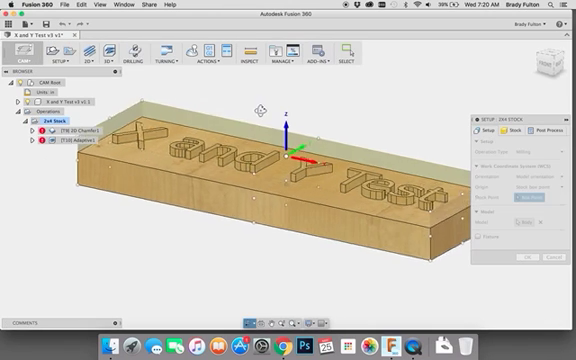
pyautogui.moveTo(300, 160); pyautogui.dragTo(310, 150)
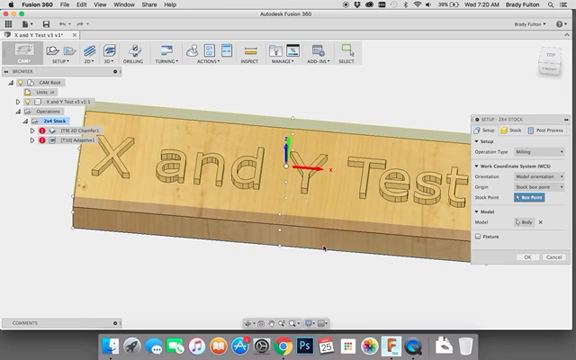
pyautogui.click(522, 180)
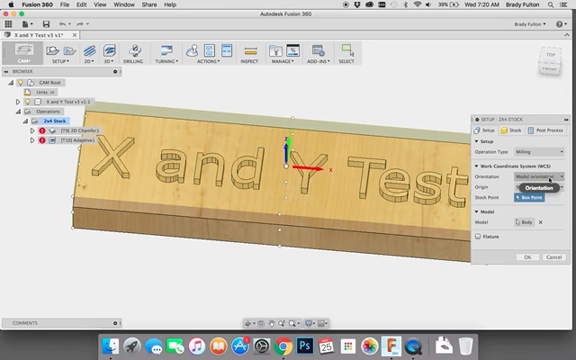
# Set the origin to a stock box point, confirm, and regenerate the 2x4 Stock toolpaths.
pyautogui.click(539, 193)
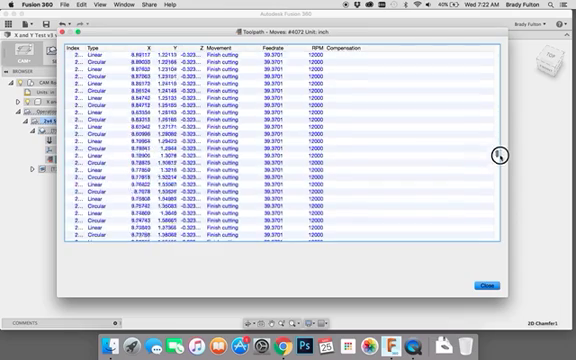
# Scroll the 2D Chamfer1 move list checking X/Y values are positive, then close it.
pyautogui.scroll(-3)
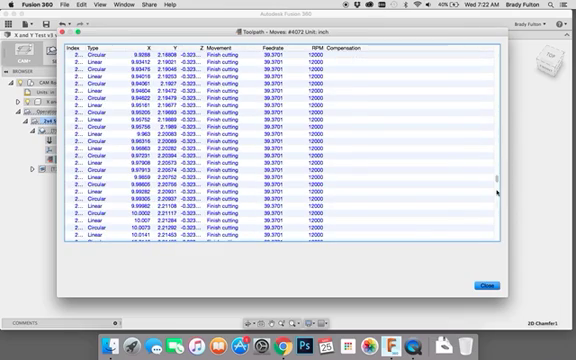
pyautogui.click(484, 289)
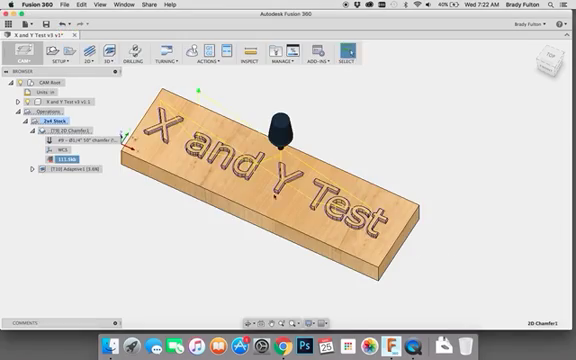